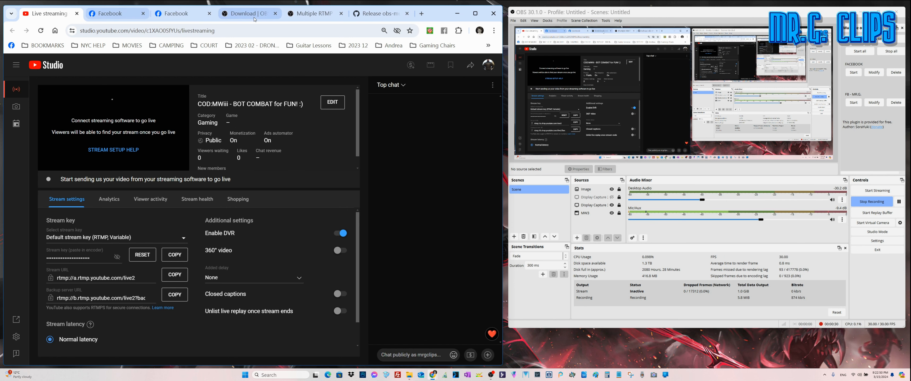
- Bring up the OBS Studio download page and scroll to the operating-system choices
left_click(245, 12)
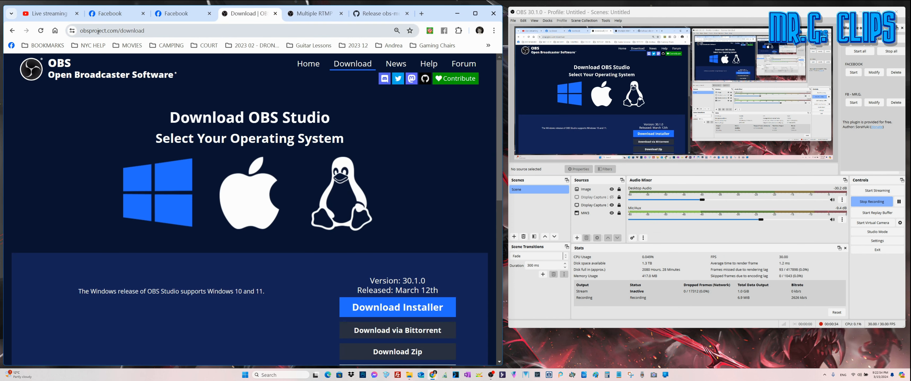
mouse_move(308, 64)
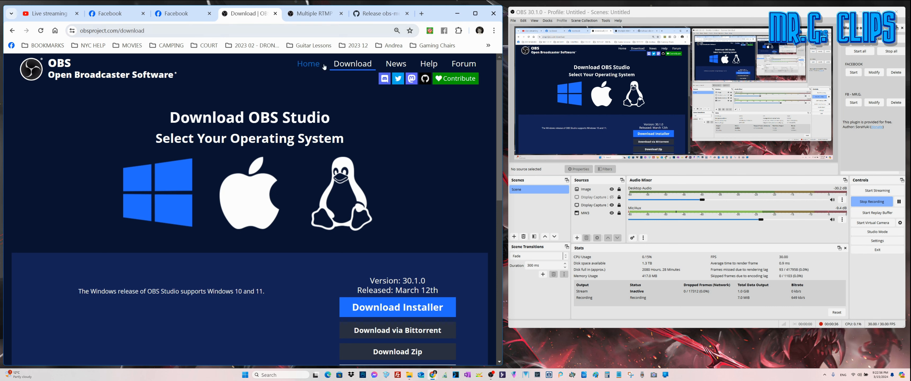
scroll("down", 3)
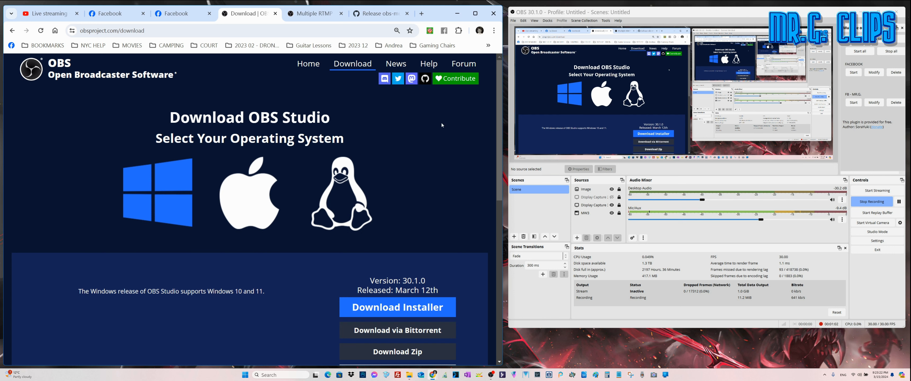
mouse_move(345, 118)
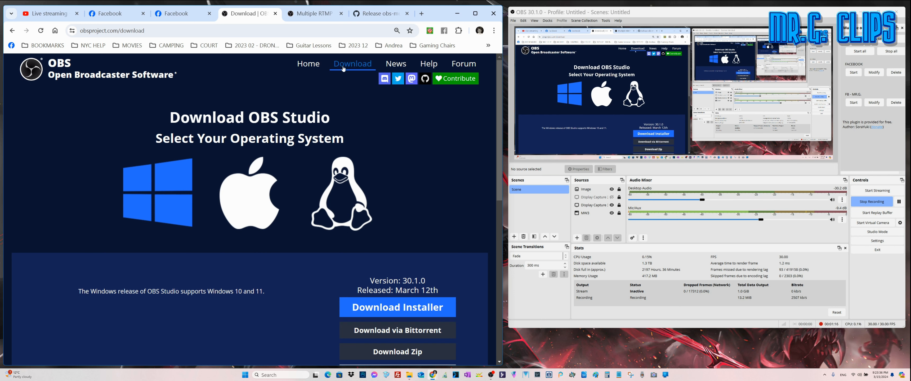
mouse_move(316, 12)
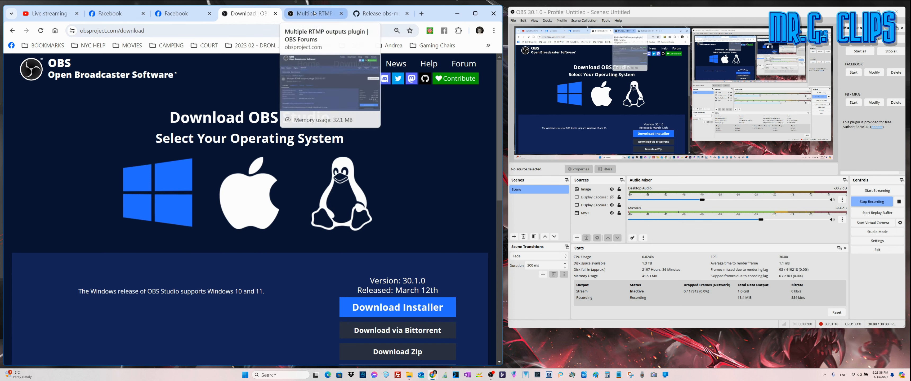
mouse_move(476, 118)
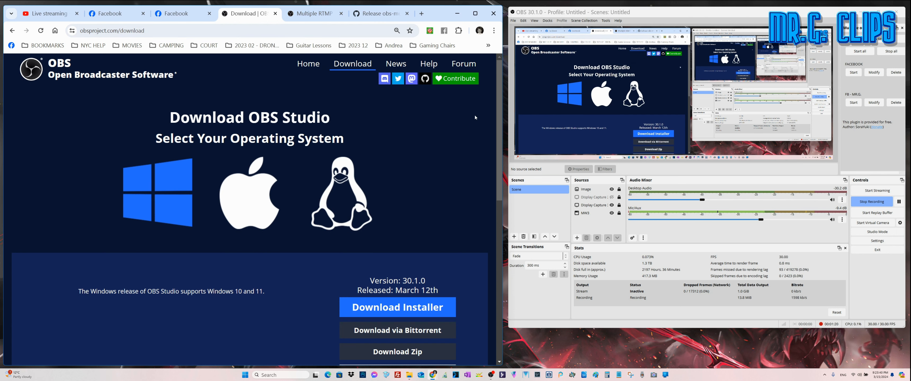
mouse_move(461, 106)
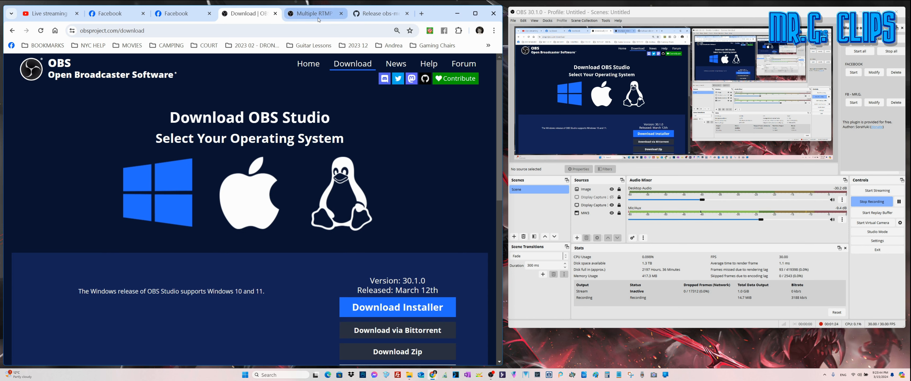
- Review the Multiple RTMP plugin listing and the obs-multi-rtmp 0.5.0.4 GitHub release with its Windows installer assets
left_click(311, 13)
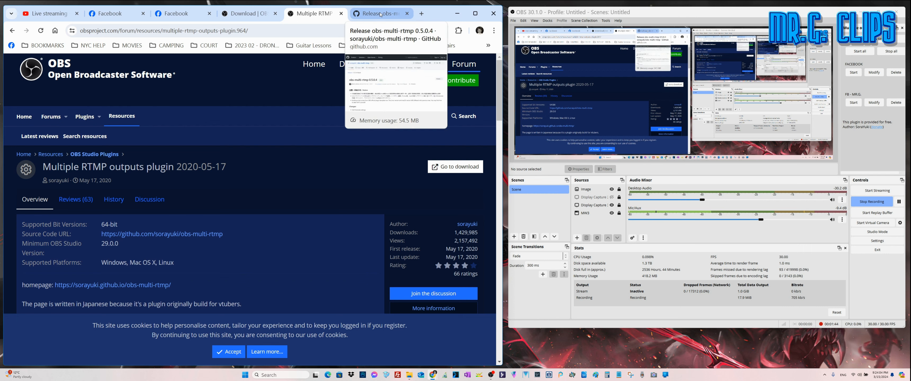
left_click(377, 13)
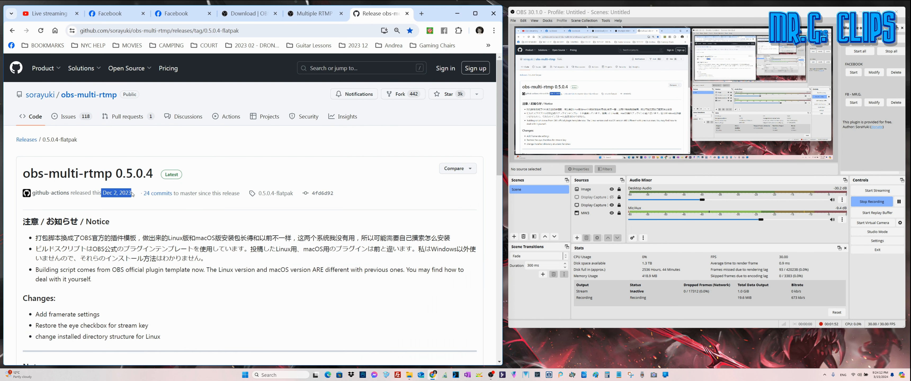
scroll("down", 3)
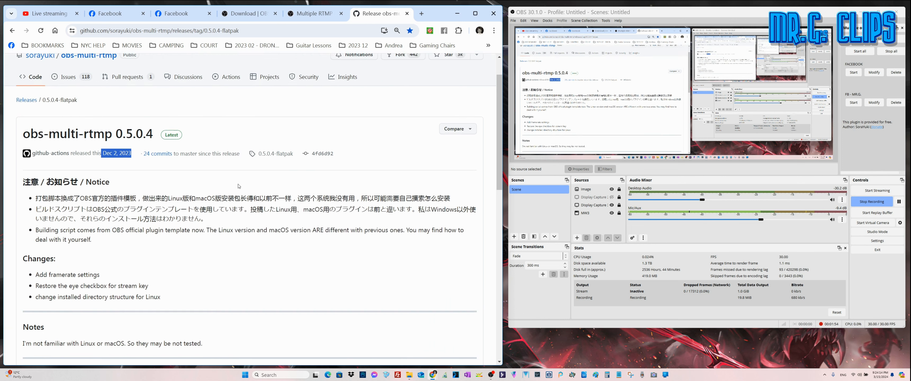
scroll("down", 3)
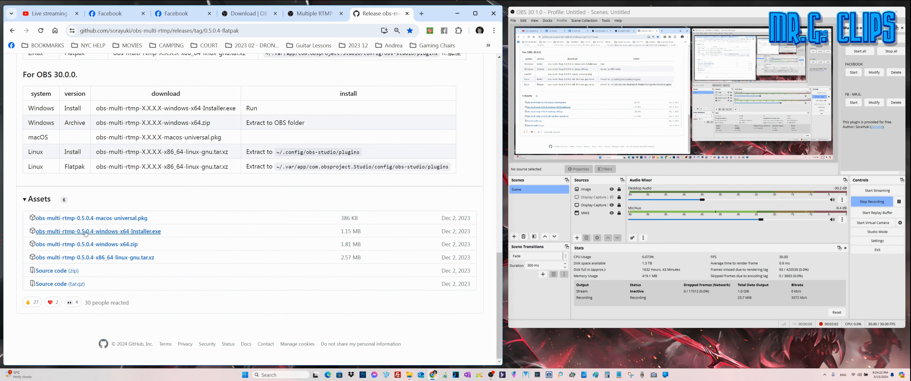
mouse_move(192, 266)
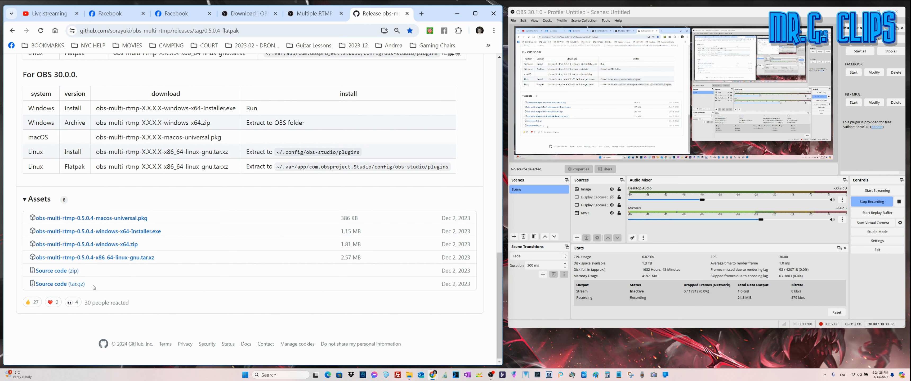
mouse_move(185, 312)
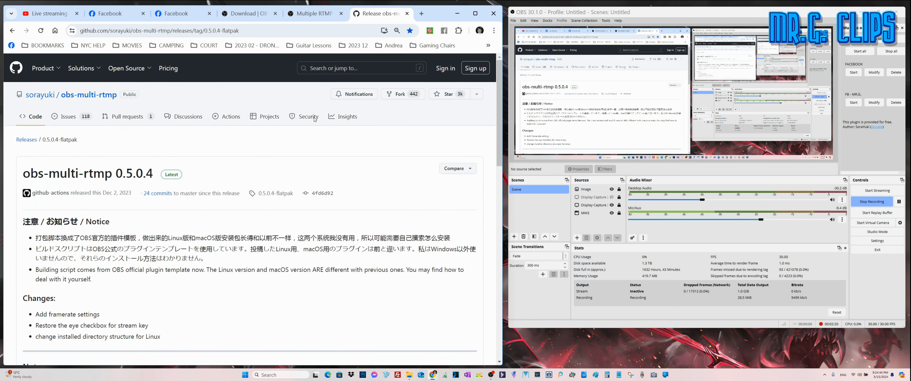
left_click(183, 13)
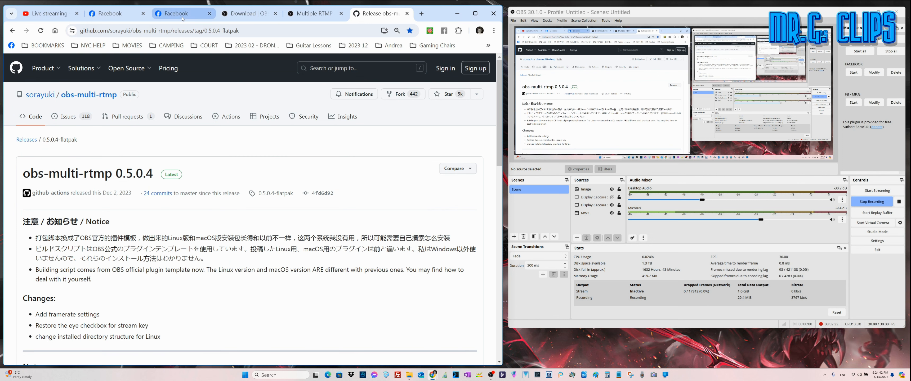
- Show the managed Facebook page, then look over a new stream target's settings form in the Multiple output dock and close it
left_click(175, 14)
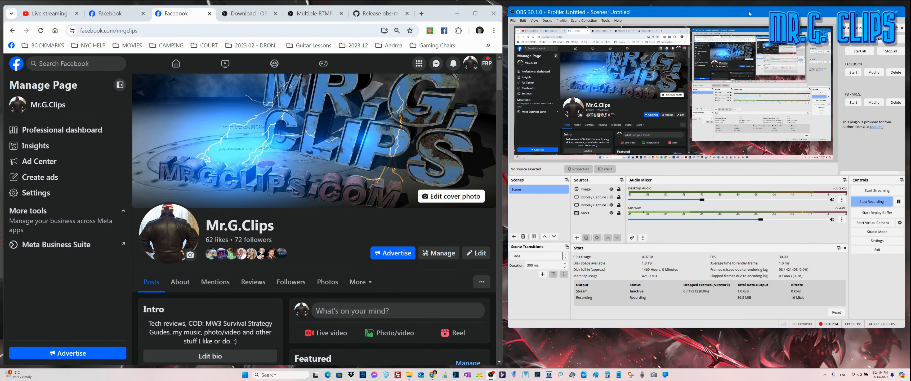
left_click(591, 196)
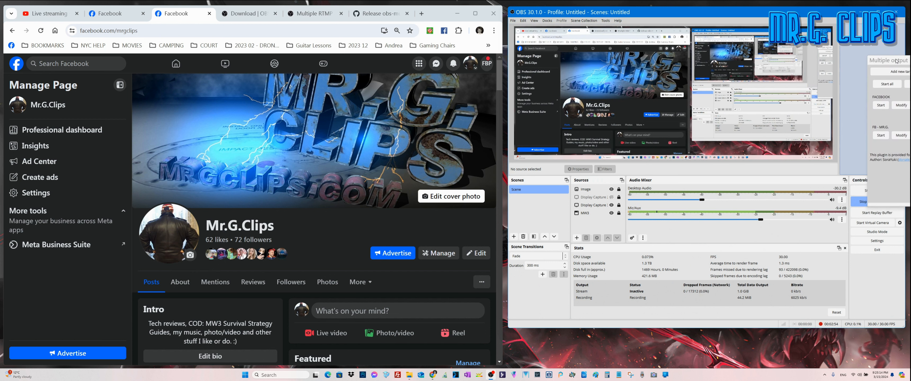
left_click(877, 201)
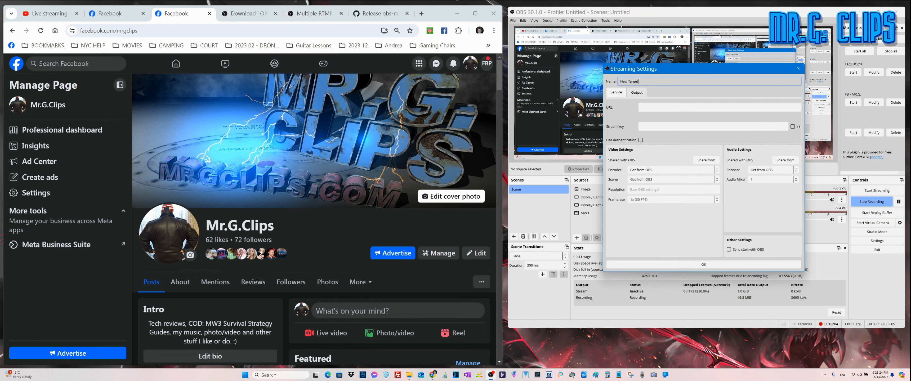
left_click(718, 108)
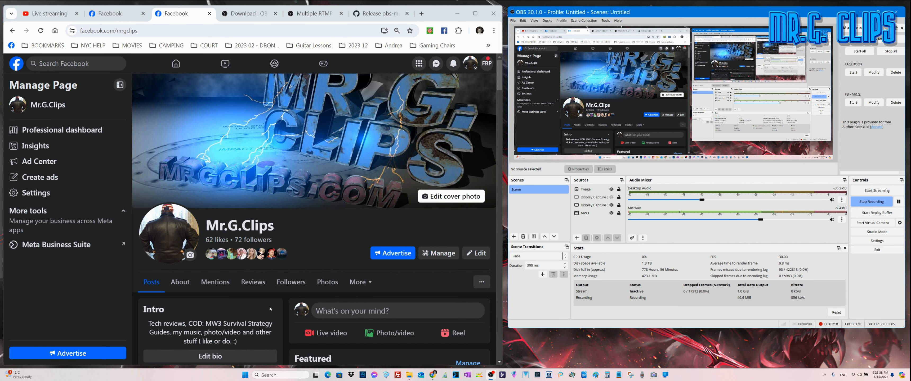
scroll("down", 3)
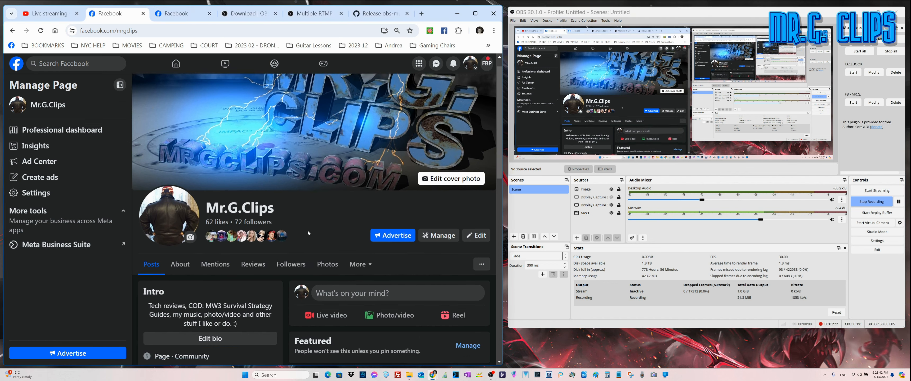
- Create a Live Producer broadcast from streaming software with a persistent stream key enabled
left_click(325, 315)
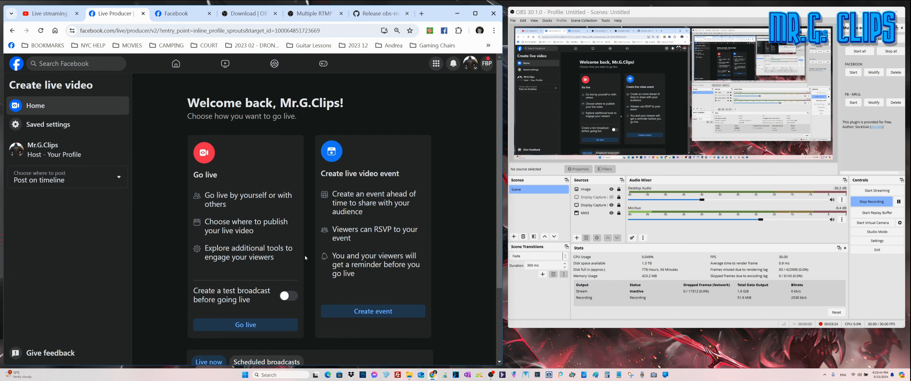
scroll("down", 3)
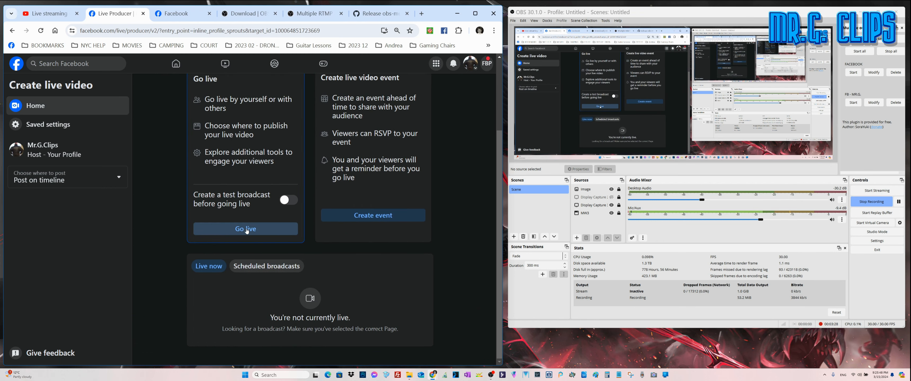
left_click(245, 229)
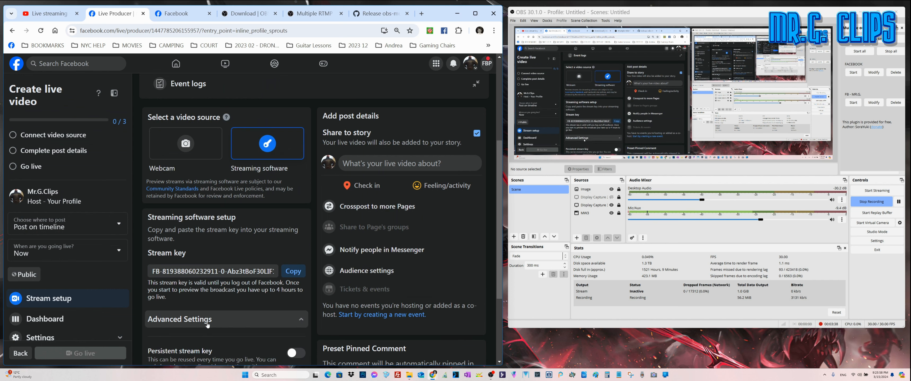
scroll("down", 3)
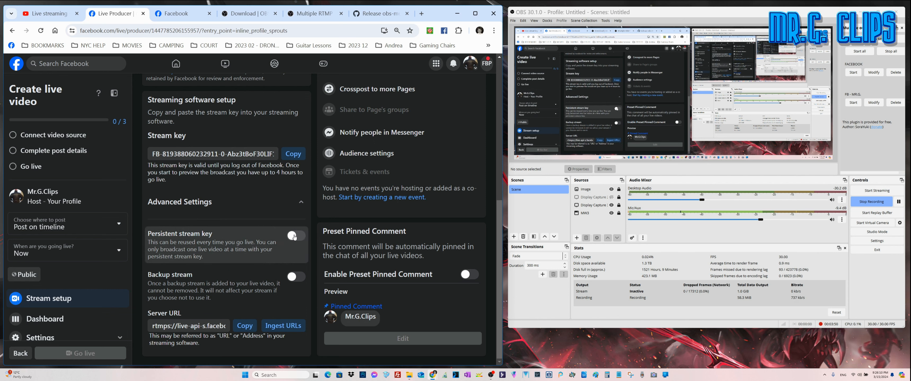
left_click(296, 236)
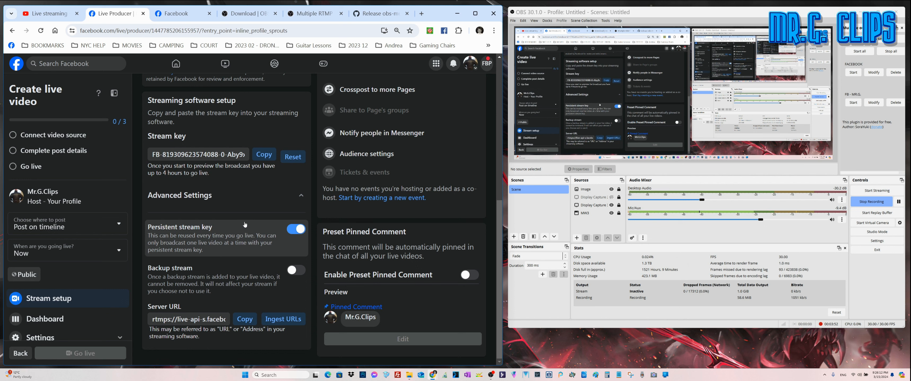
mouse_move(272, 227)
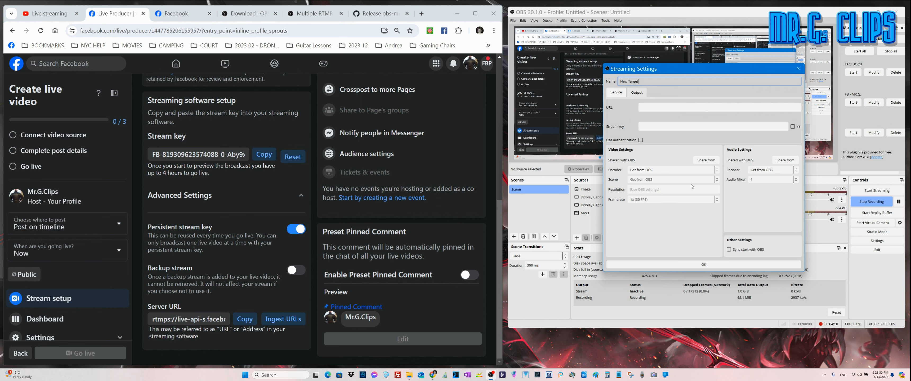
mouse_move(691, 186)
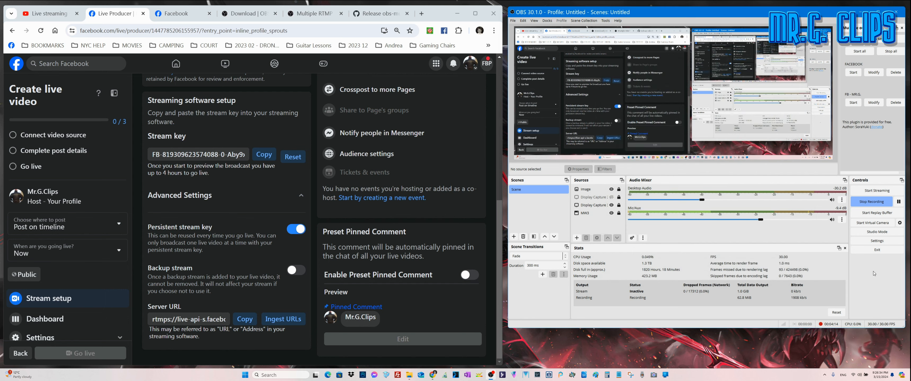
left_click(876, 241)
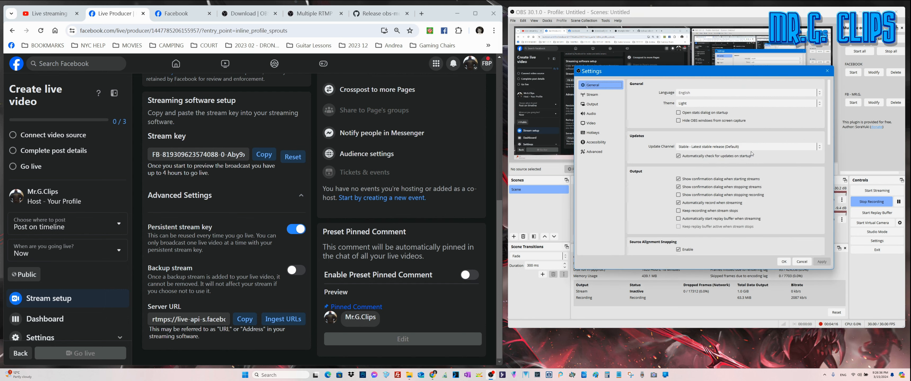
left_click(590, 94)
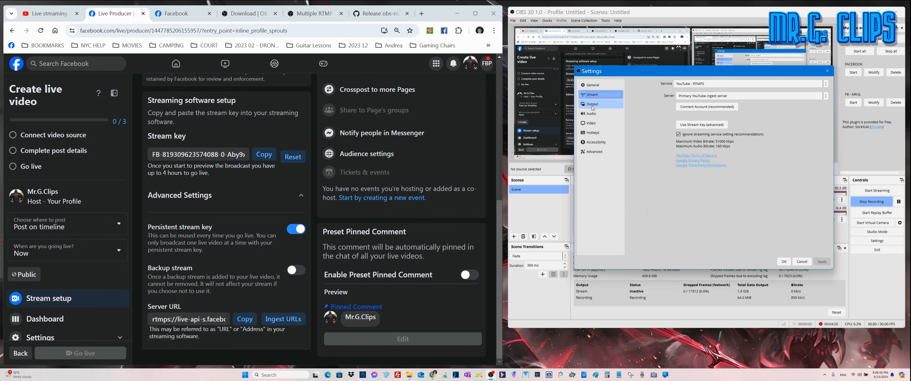
left_click(591, 104)
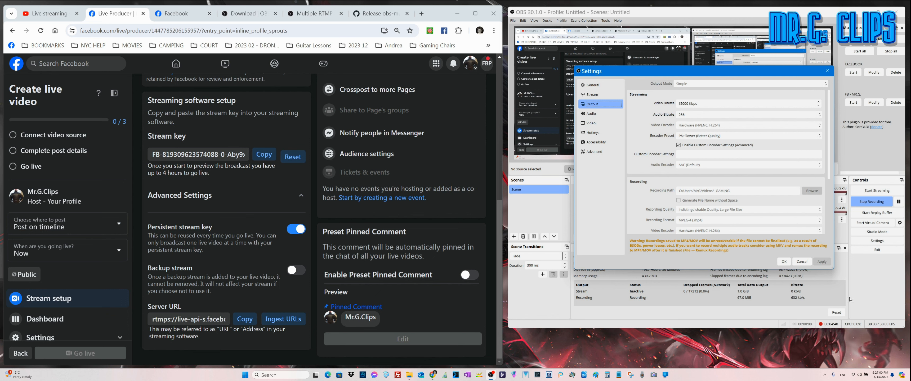
left_click(784, 262)
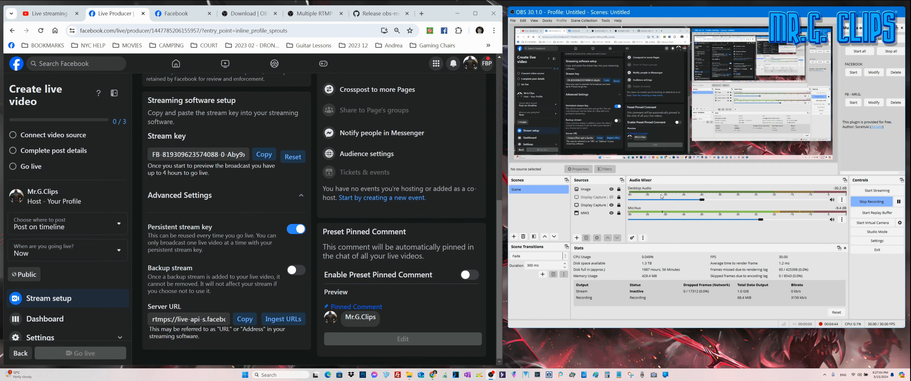
- Add a new streaming target in the Multiple output dock, showing its empty name, URL and key fields
left_click(584, 213)
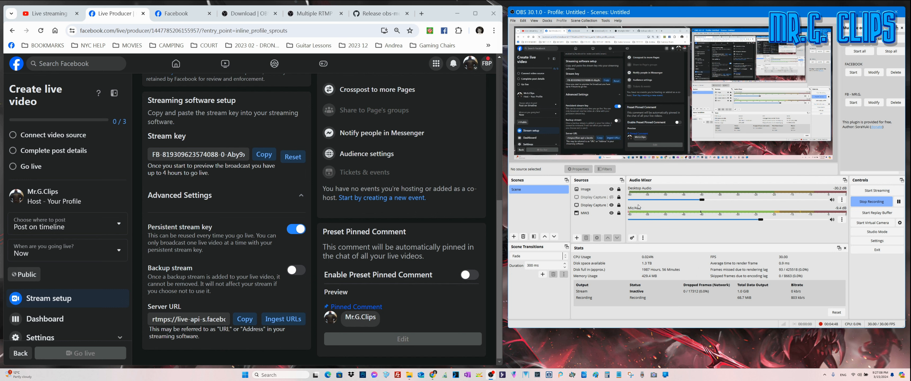
left_click(587, 189)
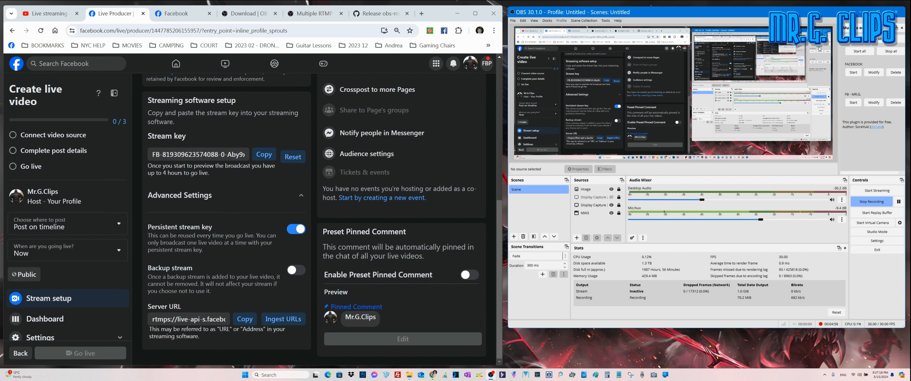
left_click(585, 213)
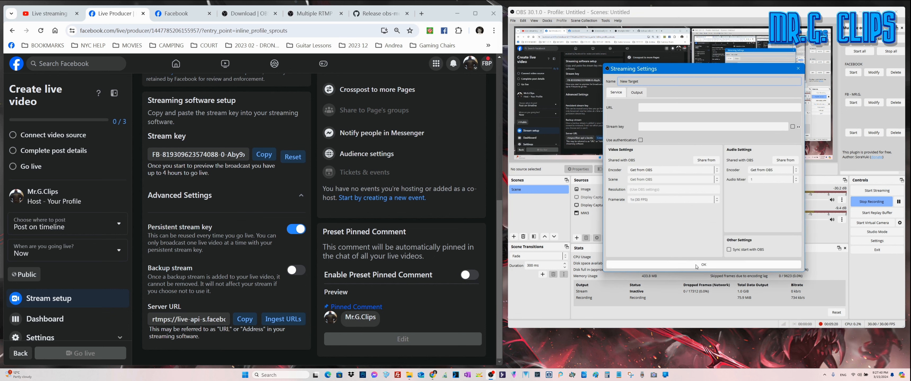
- Dismiss the new target's settings so the dock still lists only FB - MR.G
left_click(703, 264)
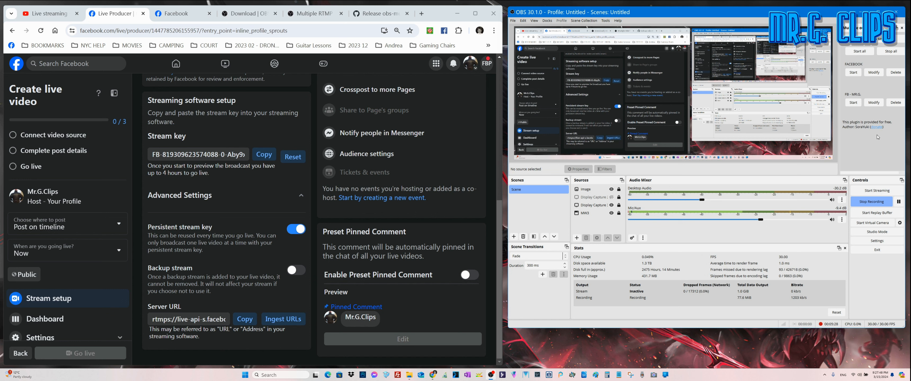
mouse_move(839, 164)
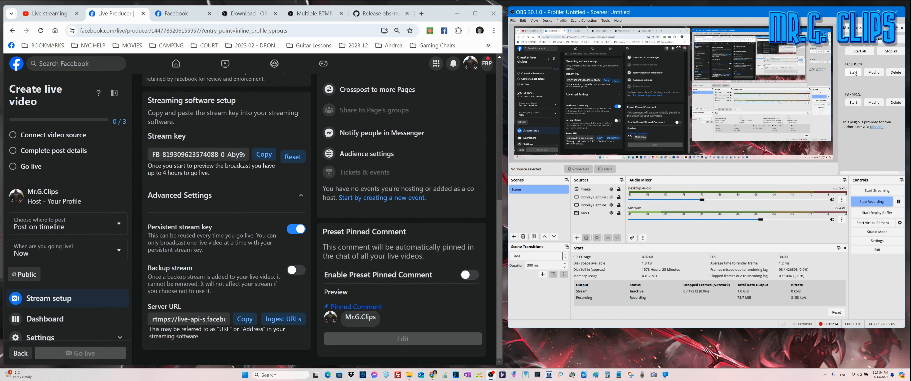
mouse_move(856, 112)
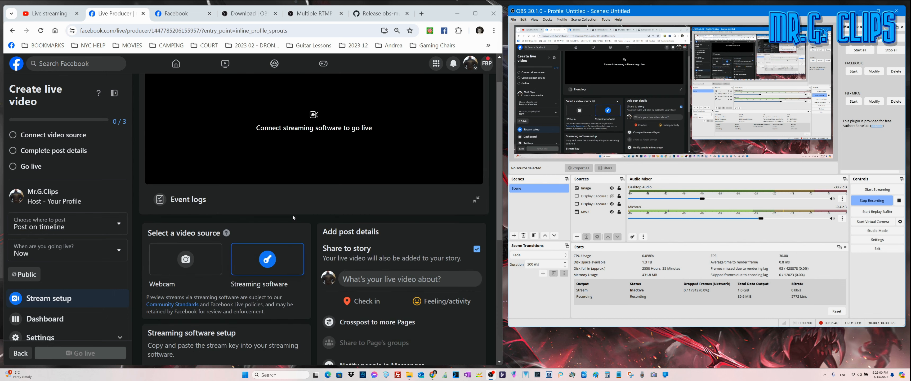
- Give the FB - MR.G. target the server URL rtmps://live-api-s.facebook.com:443/rtmp/
scroll("down", 3)
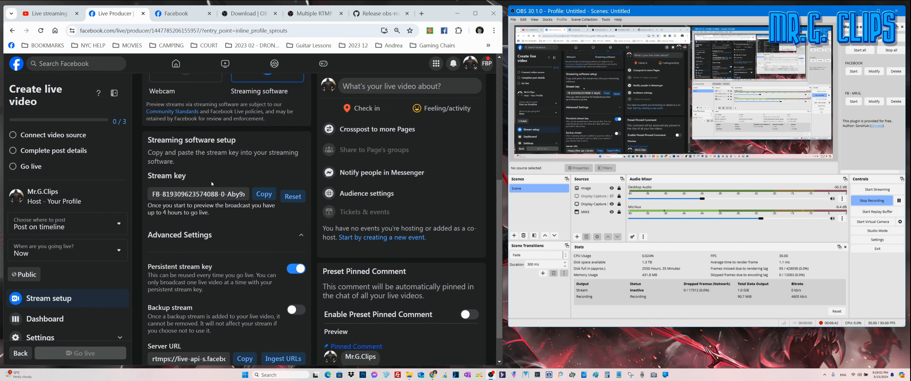
left_click(264, 194)
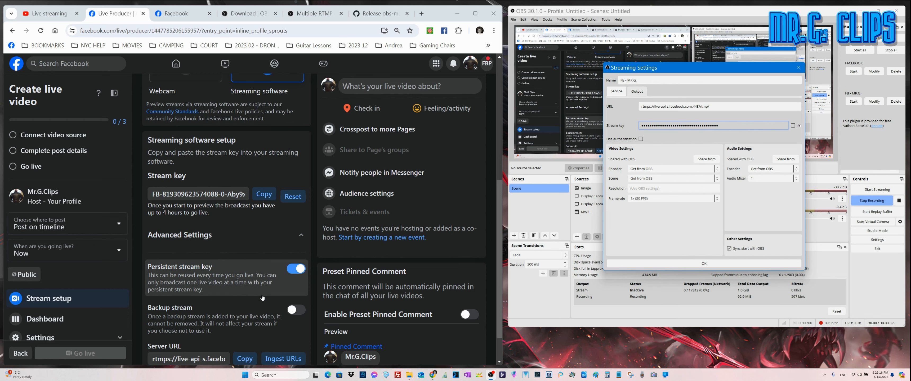
scroll("down", 3)
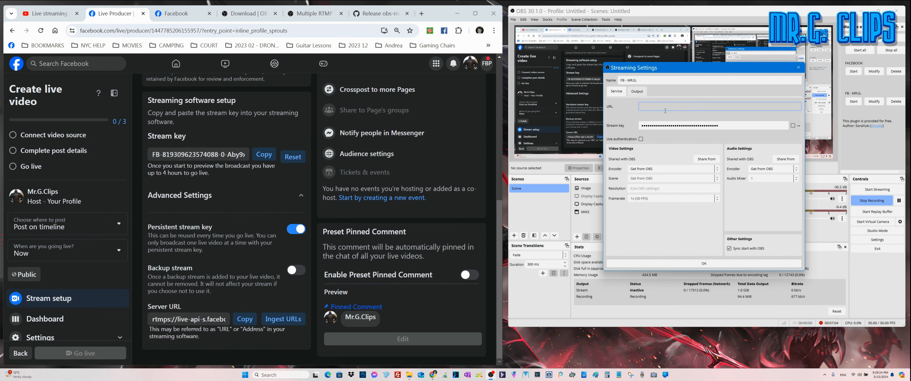
type("rtmps://live-api-s.facebook.com:443/rtmp/")
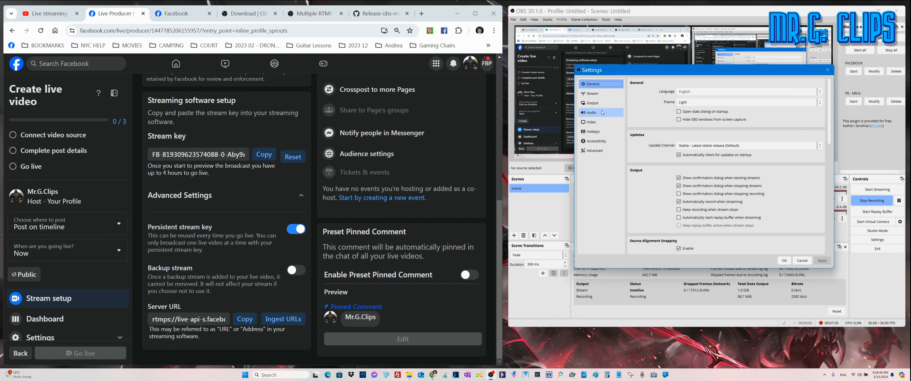
- Check the Stream settings show YouTube - RTMPS as the service, then cancel out of Settings
left_click(592, 94)
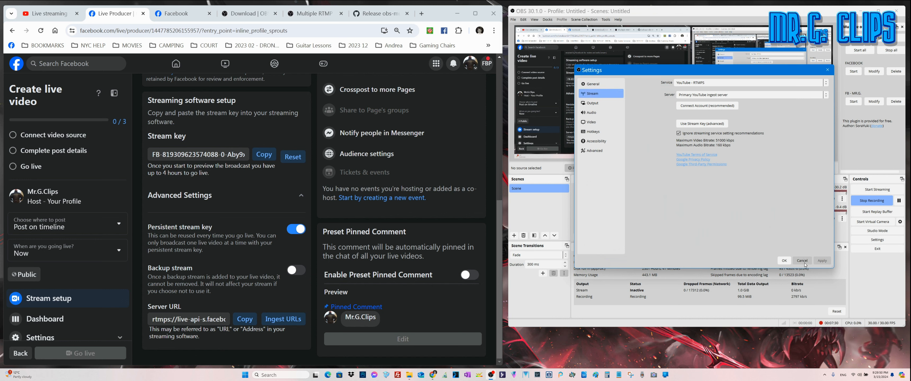
left_click(802, 260)
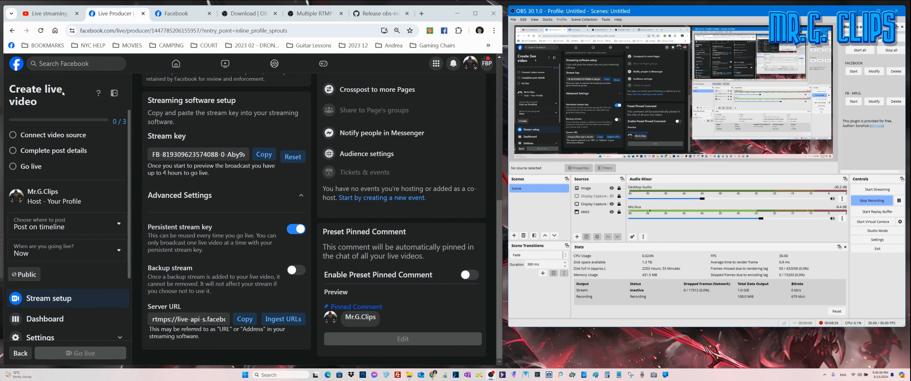
mouse_move(405, 167)
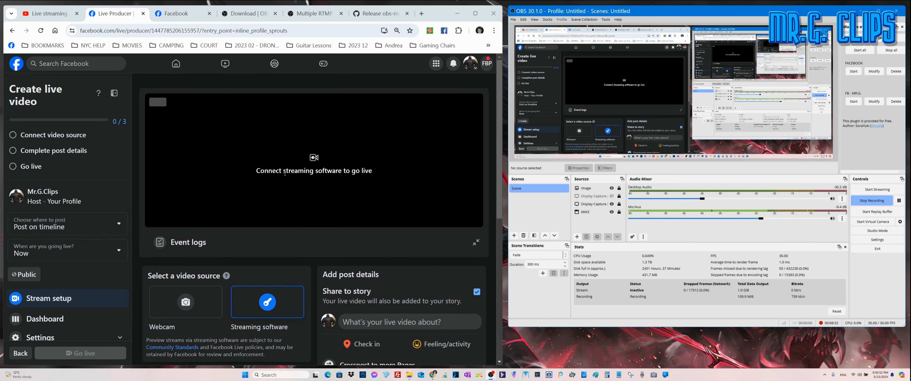
mouse_move(194, 171)
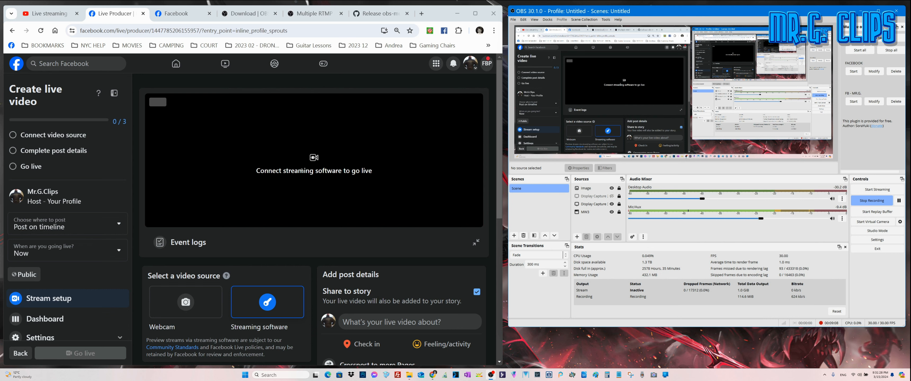
scroll("down", 3)
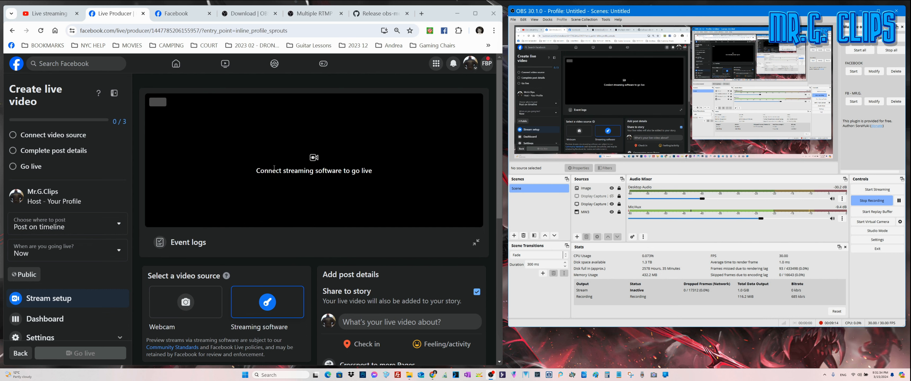
scroll("down", 3)
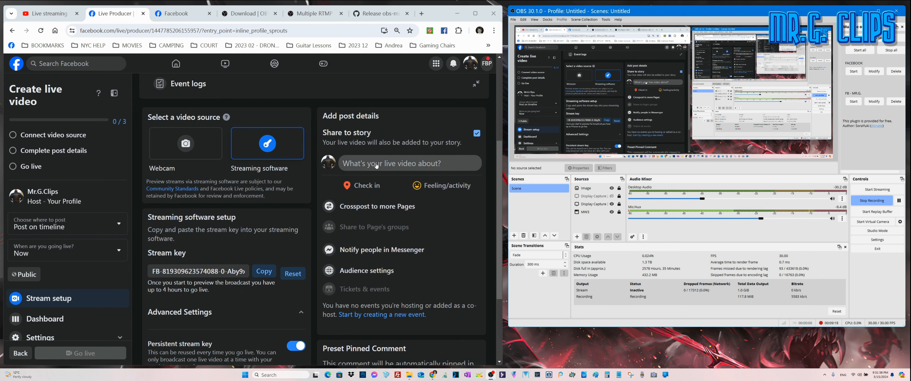
left_click(406, 163)
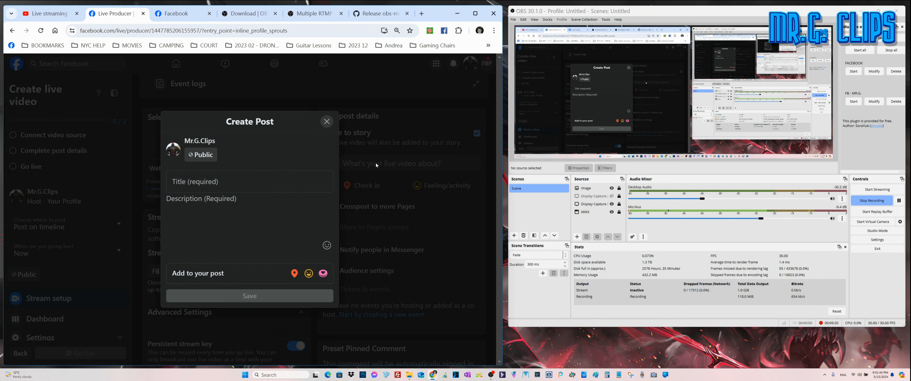
left_click(249, 181)
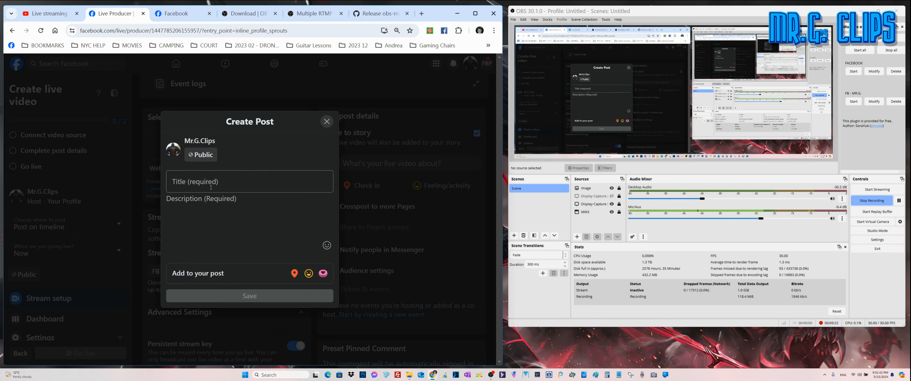
left_click(326, 122)
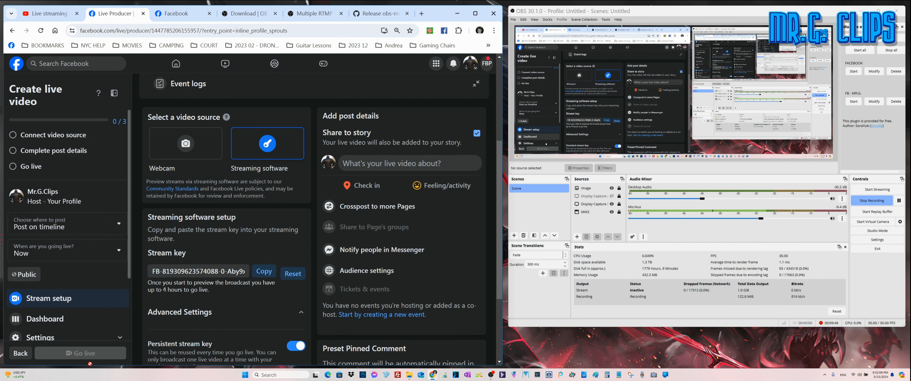
mouse_move(29, 167)
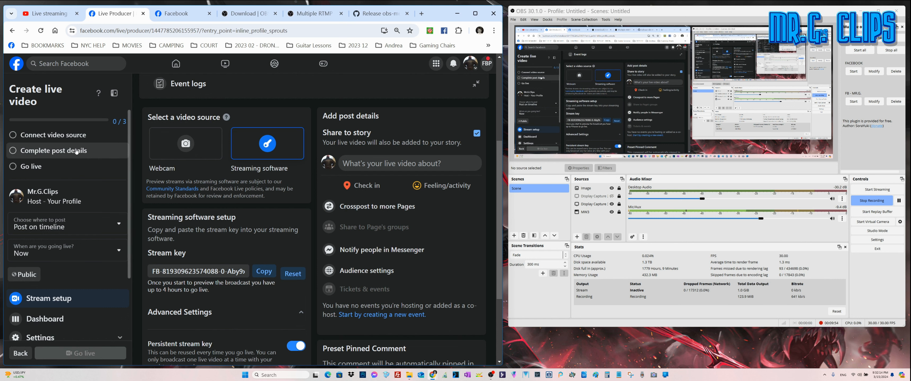
left_click(176, 12)
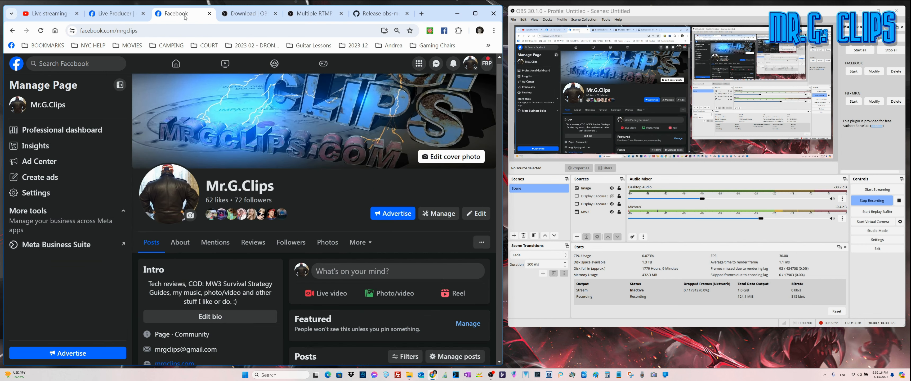
scroll("down", 3)
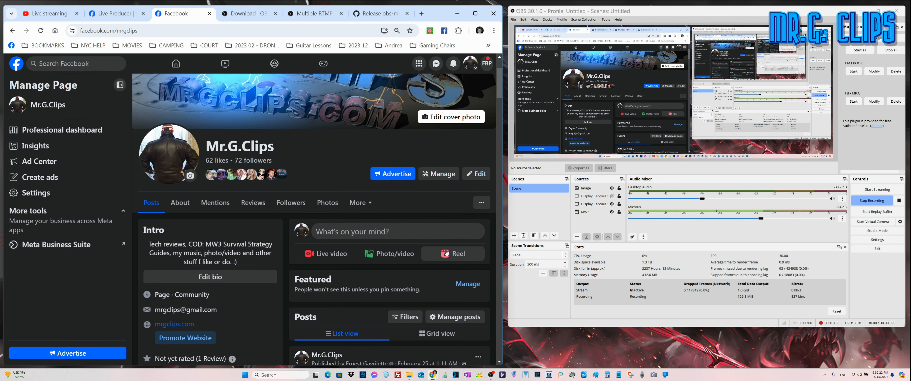
scroll("down", 3)
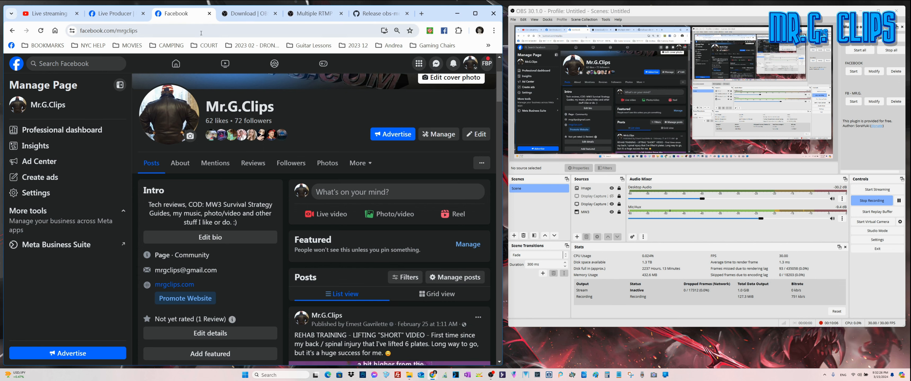
left_click(110, 13)
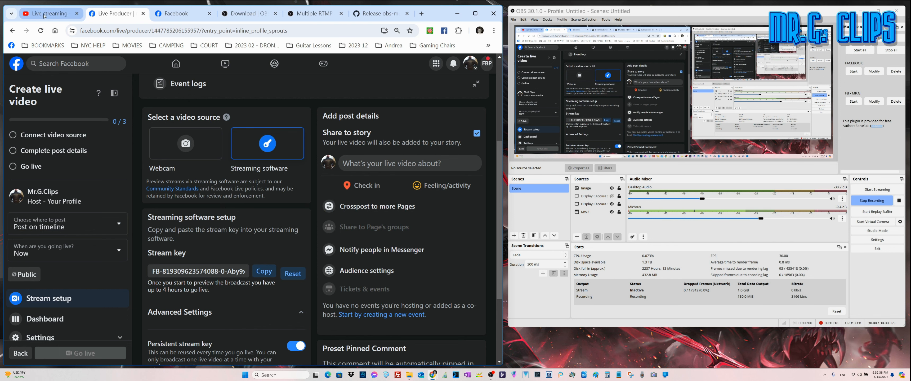
- With YouTube Studio waiting, review the Output and Stream settings confirming YouTube - RTMPS, then cancel
left_click(51, 13)
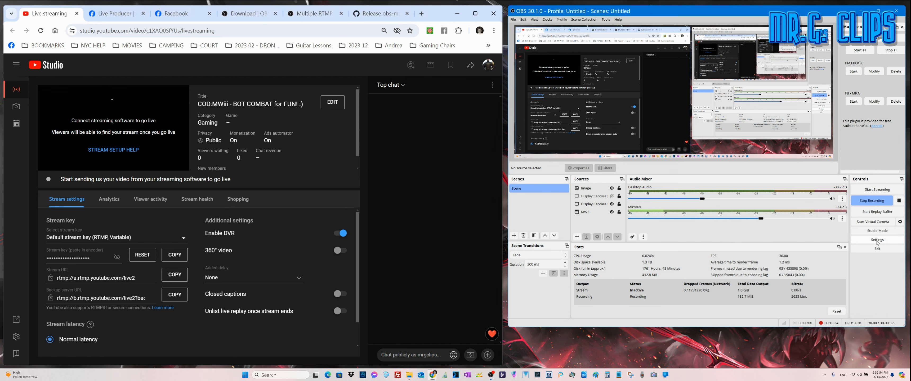
left_click(878, 239)
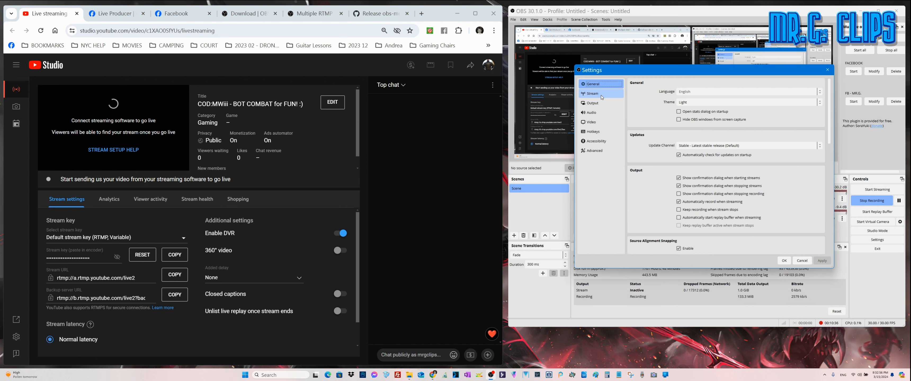
left_click(592, 93)
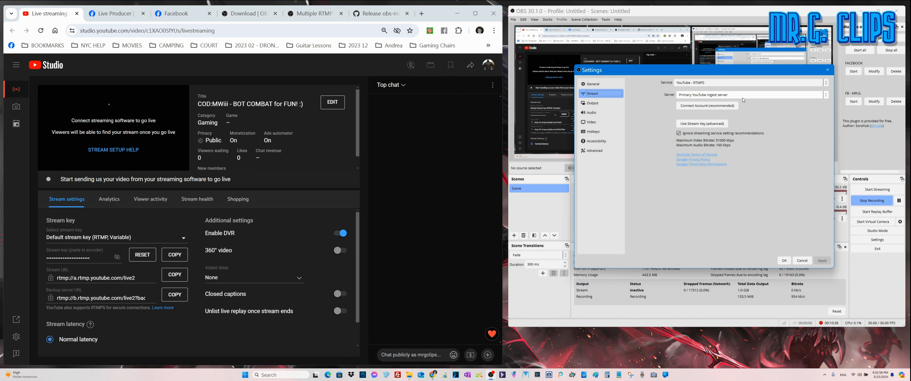
left_click(590, 103)
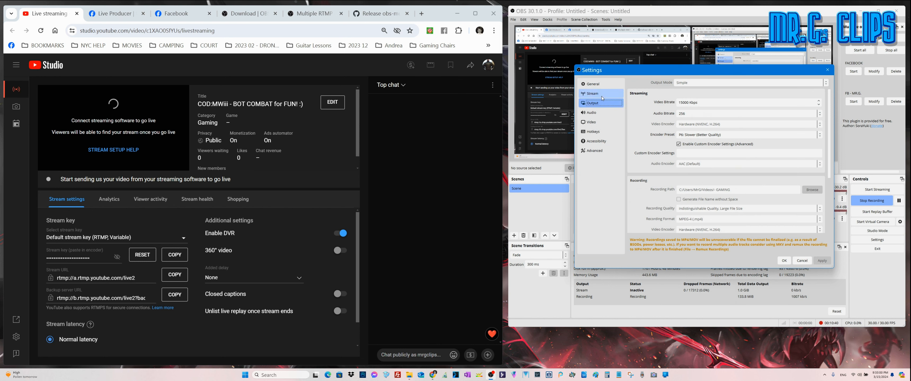
left_click(592, 94)
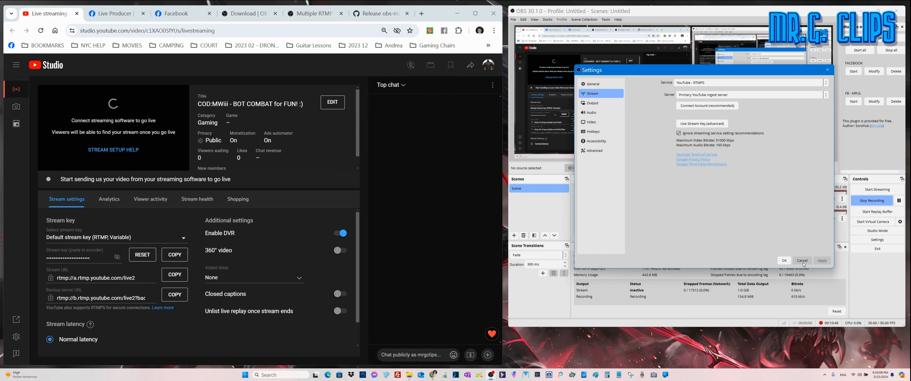
left_click(801, 260)
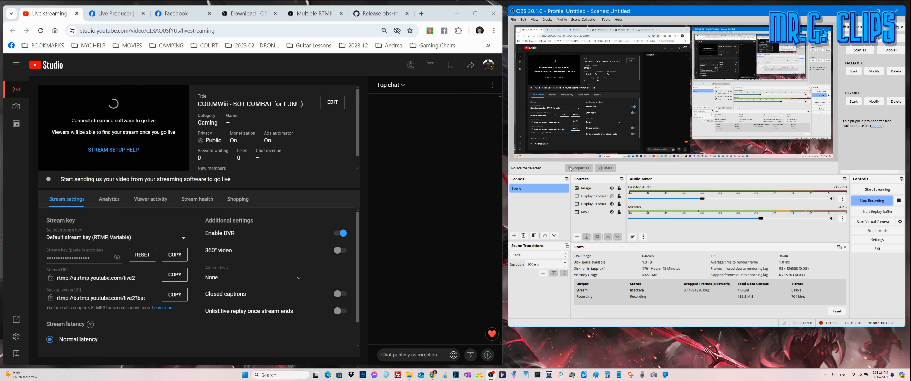
left_click(114, 13)
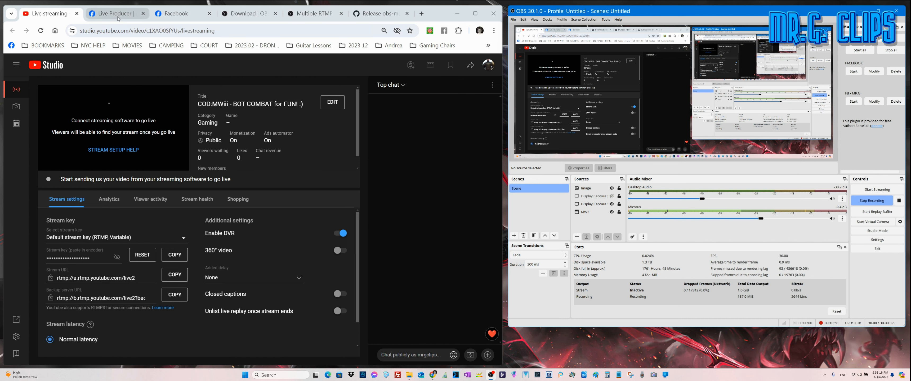
- Return to the Facebook Live Producer setup listing the stream key for the MULTI STREAM TEST post
left_click(114, 13)
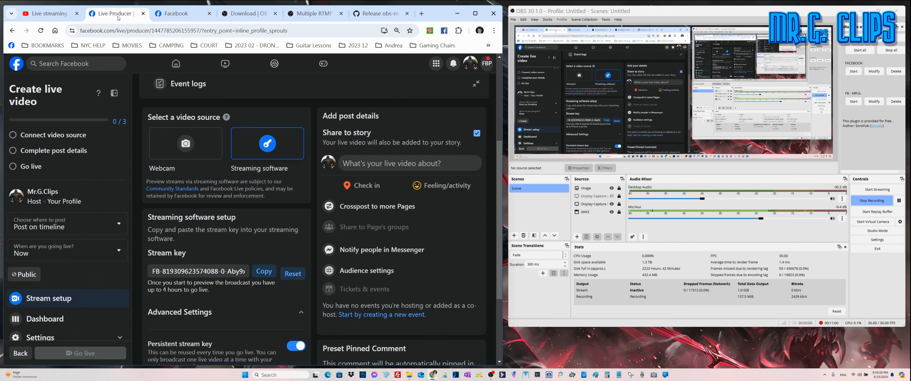
mouse_move(252, 225)
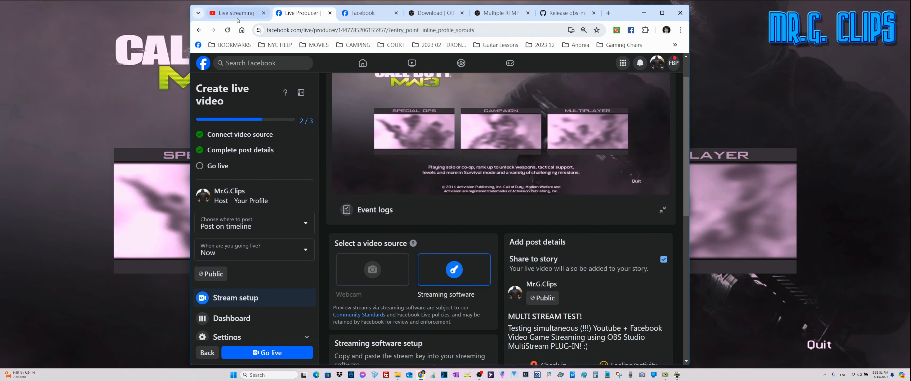
- Check the YouTube Studio live dashboard showing the LIVE badge and Excellent connection
left_click(234, 12)
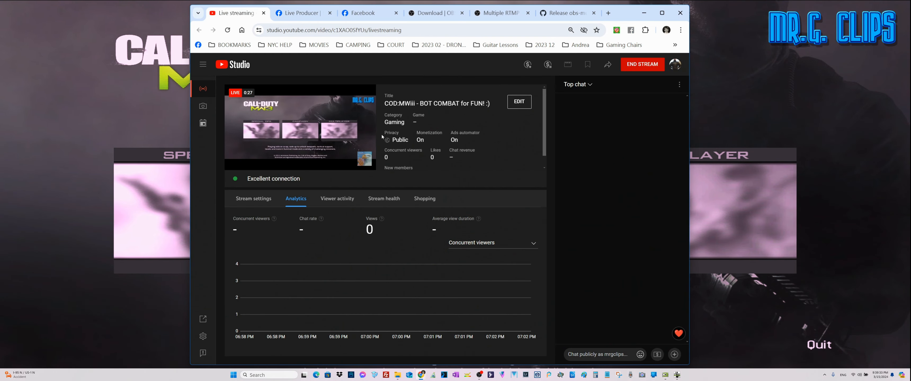
mouse_move(243, 68)
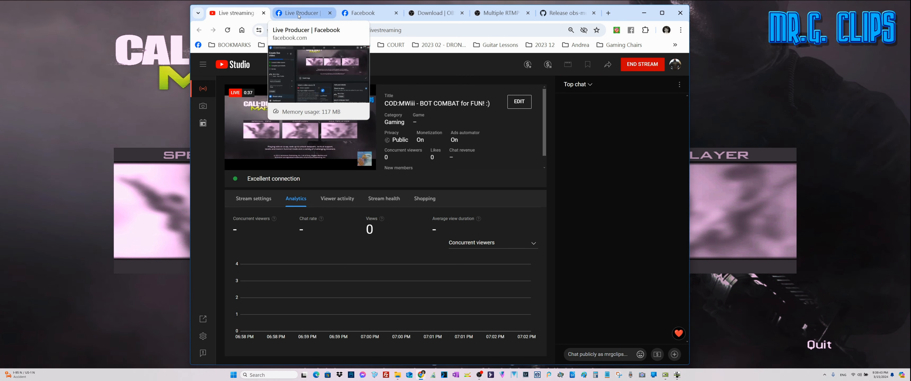
- Dismiss the stream resolution warning and uncheck Share to story in Facebook Live Producer
left_click(300, 13)
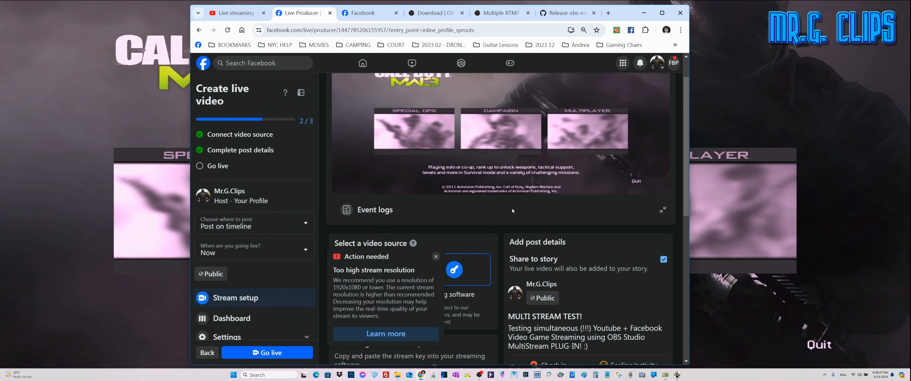
left_click(436, 256)
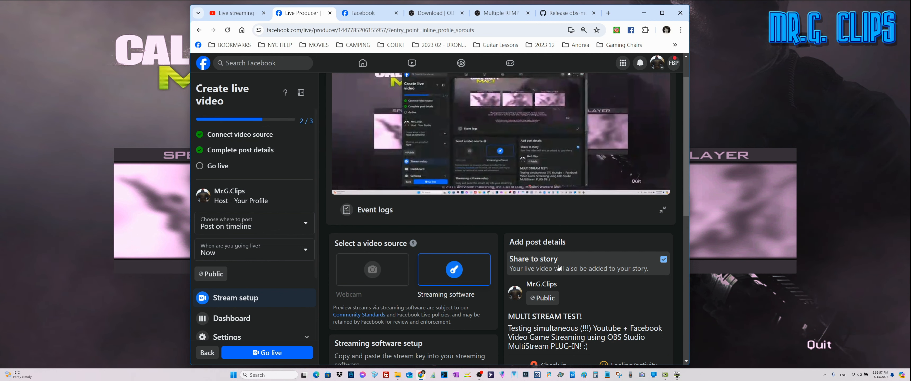
mouse_move(594, 268)
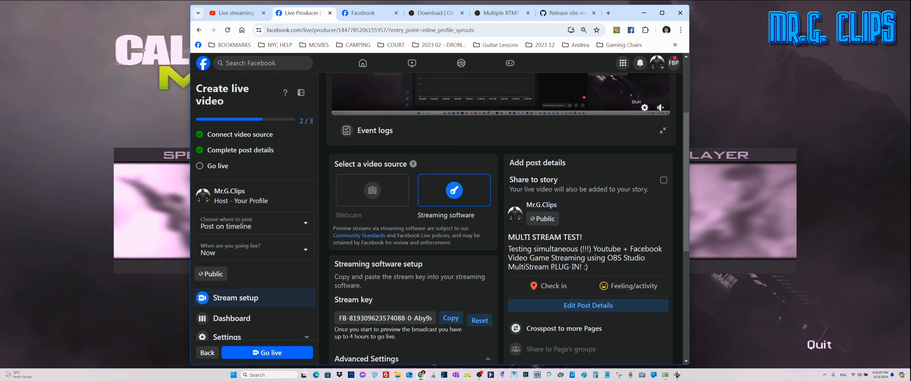
left_click(587, 306)
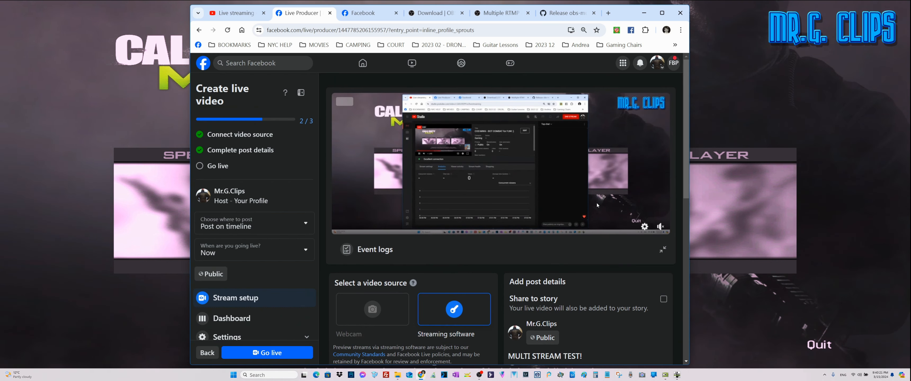
- Scroll down the Live Producer setup to reach the Go live button
scroll("down", 3)
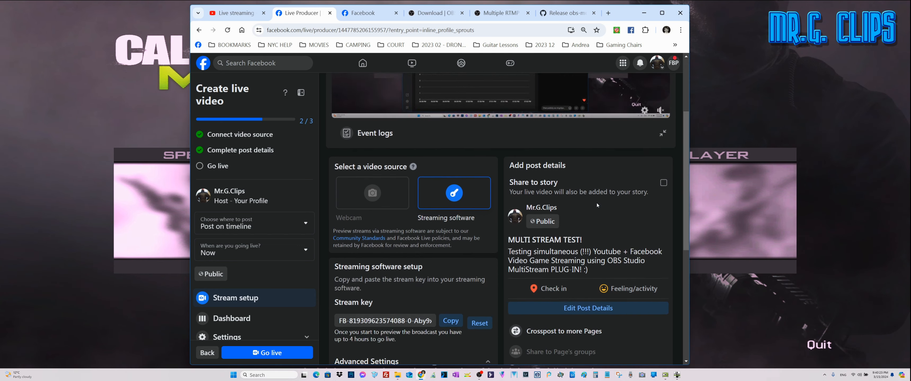
scroll("down", 3)
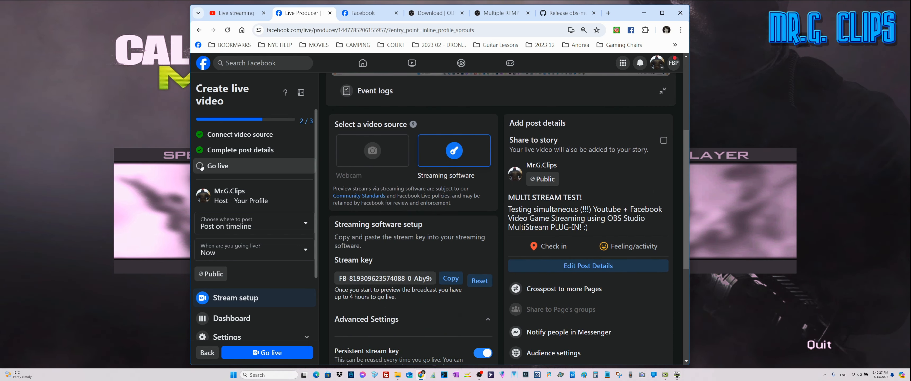
scroll("down", 3)
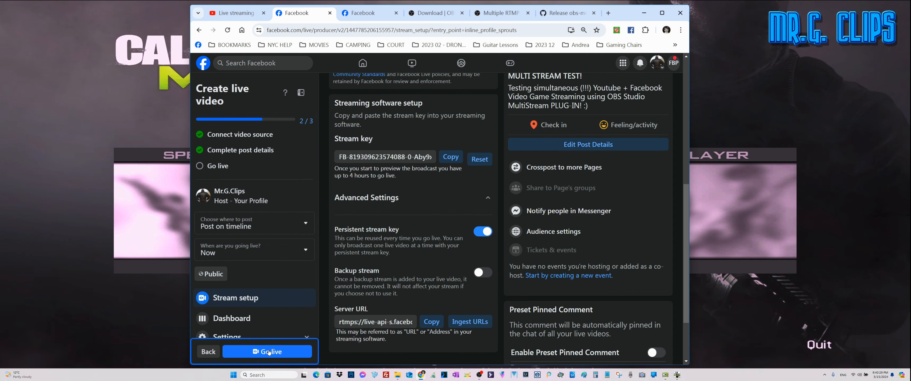
- Go live on Facebook and bring up the channel's Facebook page showing the live badge
left_click(267, 352)
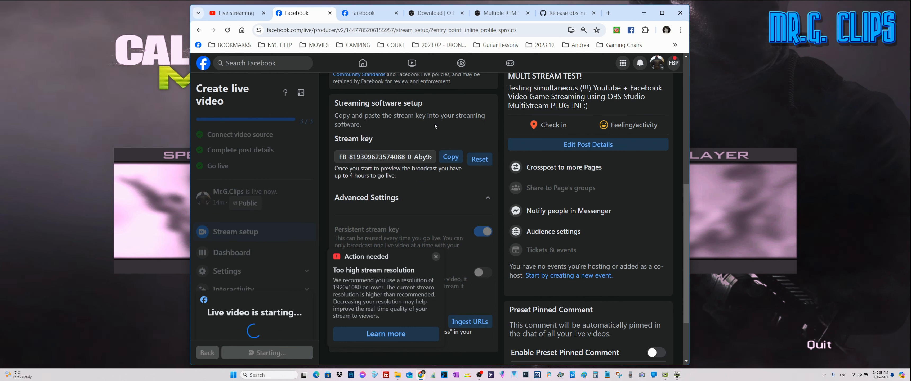
mouse_move(454, 149)
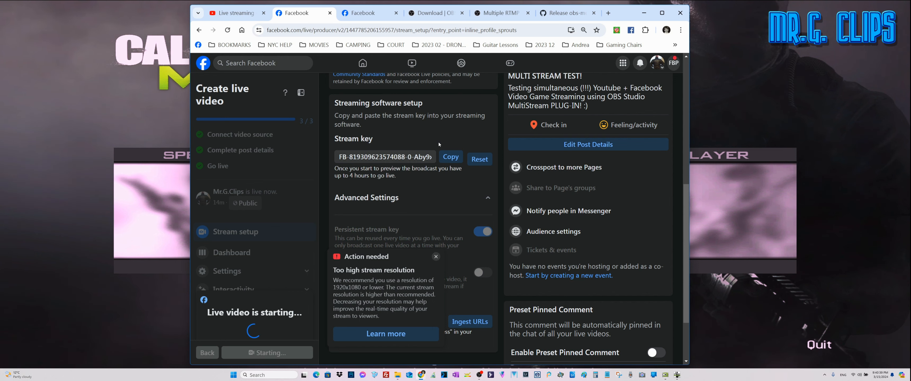
mouse_move(398, 142)
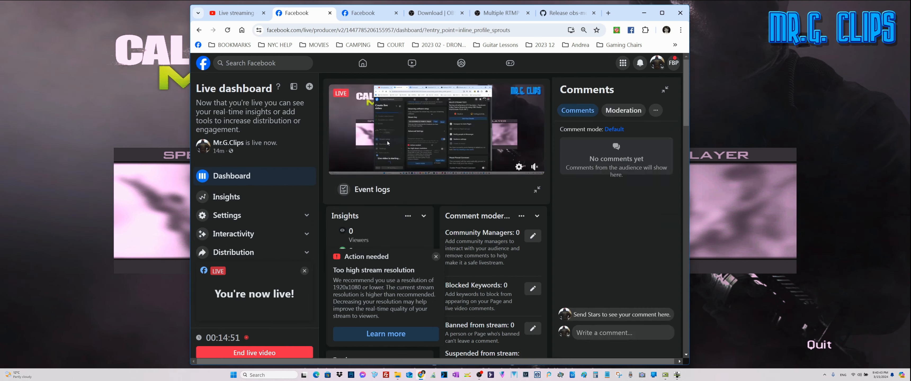
left_click(363, 13)
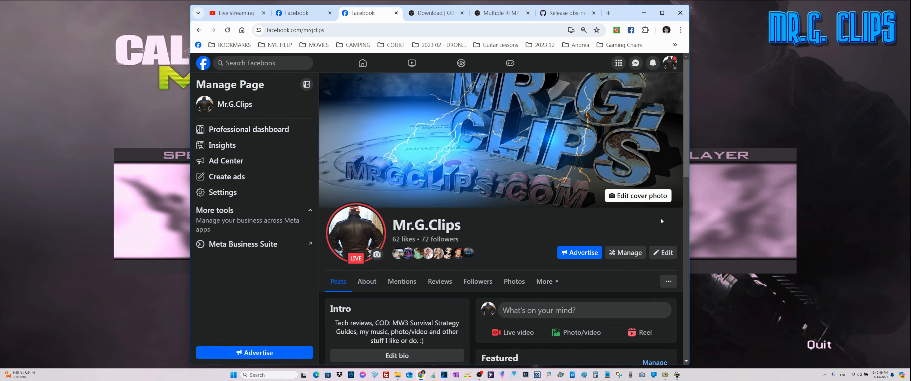
- Scroll to the page's Posts section to view the MULTI STREAM TEST live video post
scroll("down", 3)
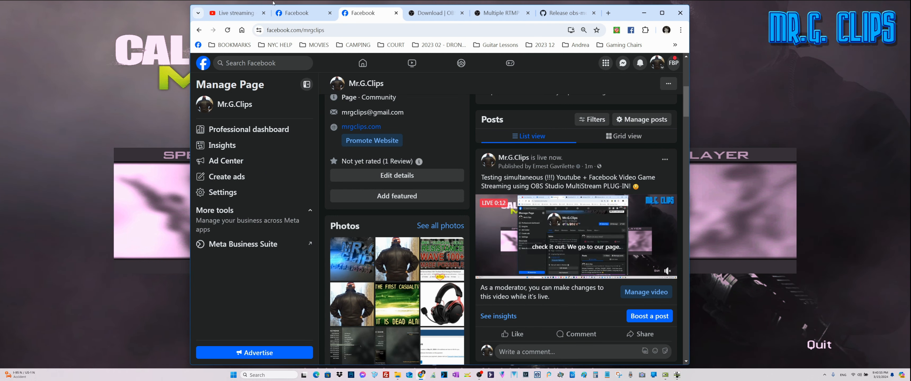
left_click(235, 12)
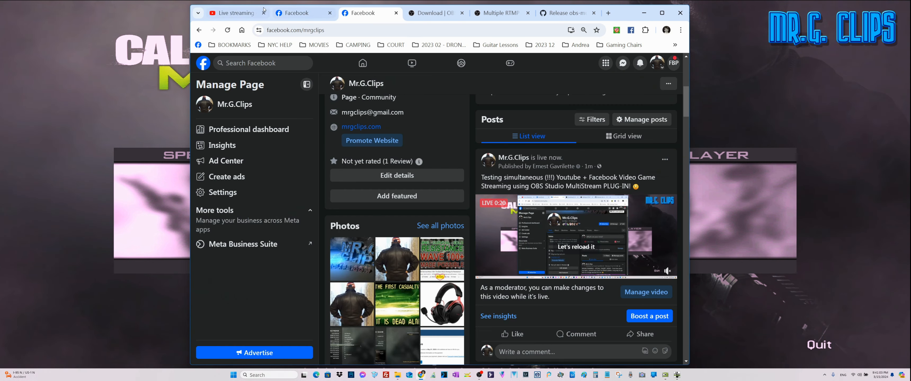
- Switch YouTube Studio chat from Top chat to Live chat, then return to the Facebook page's live post
left_click(235, 13)
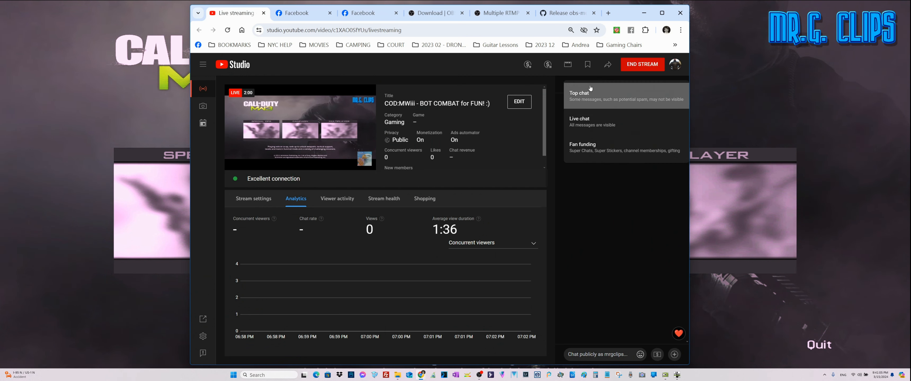
left_click(579, 84)
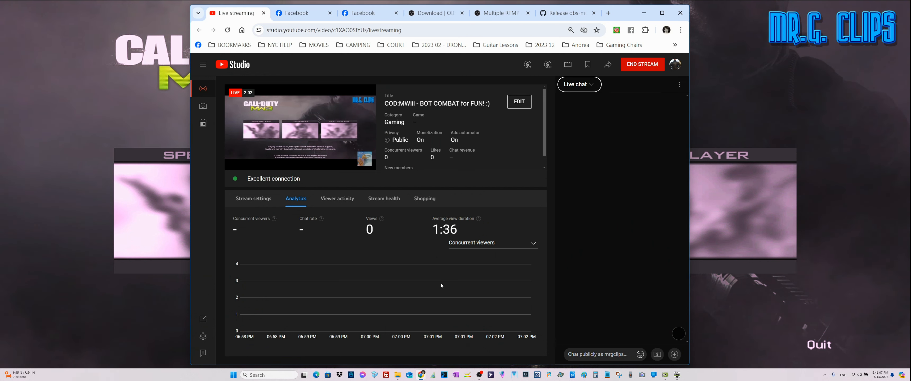
left_click(363, 12)
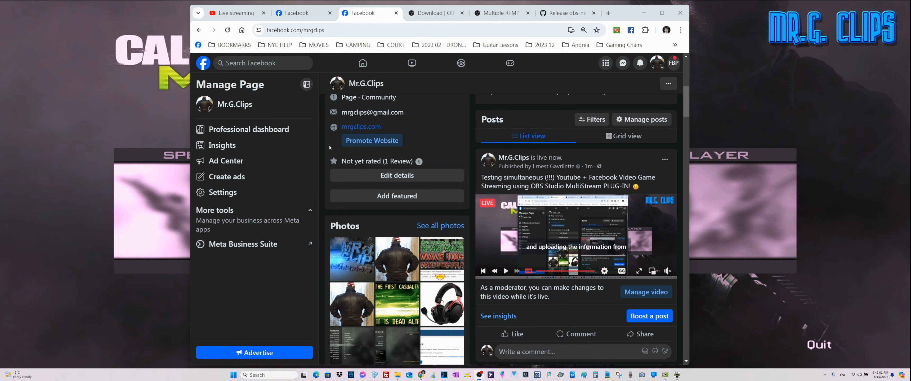
- View the Facebook live dashboard with its End live video option, then return to YouTube Studio's live view
left_click(298, 12)
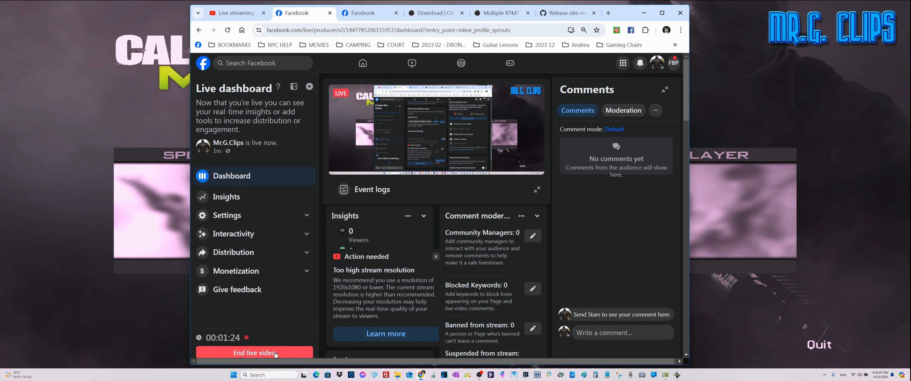
left_click(233, 13)
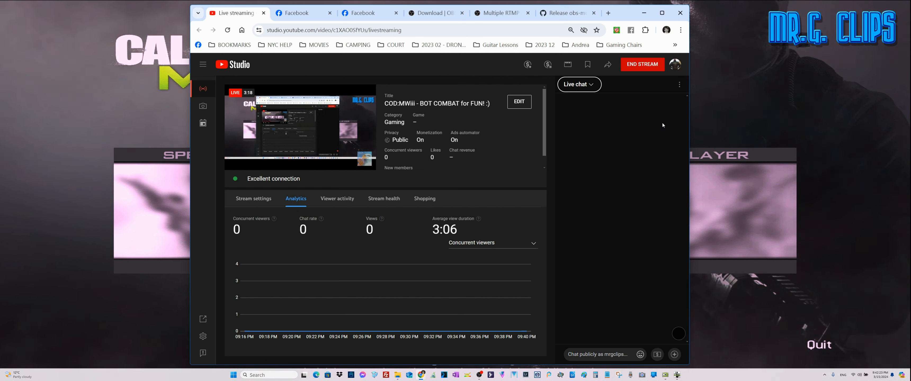
mouse_move(614, 250)
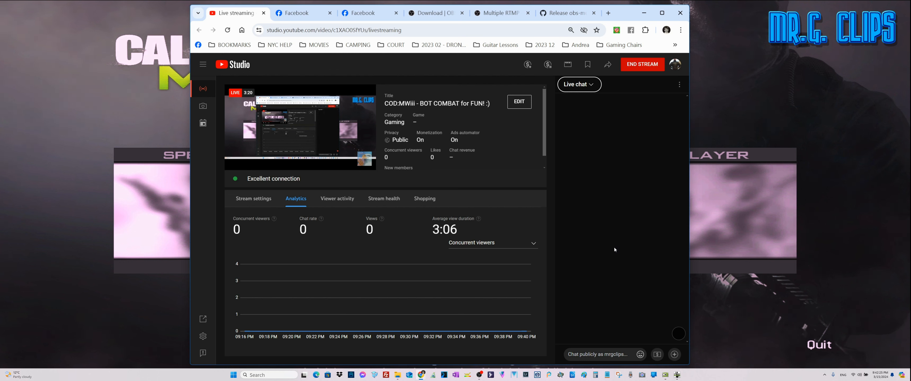